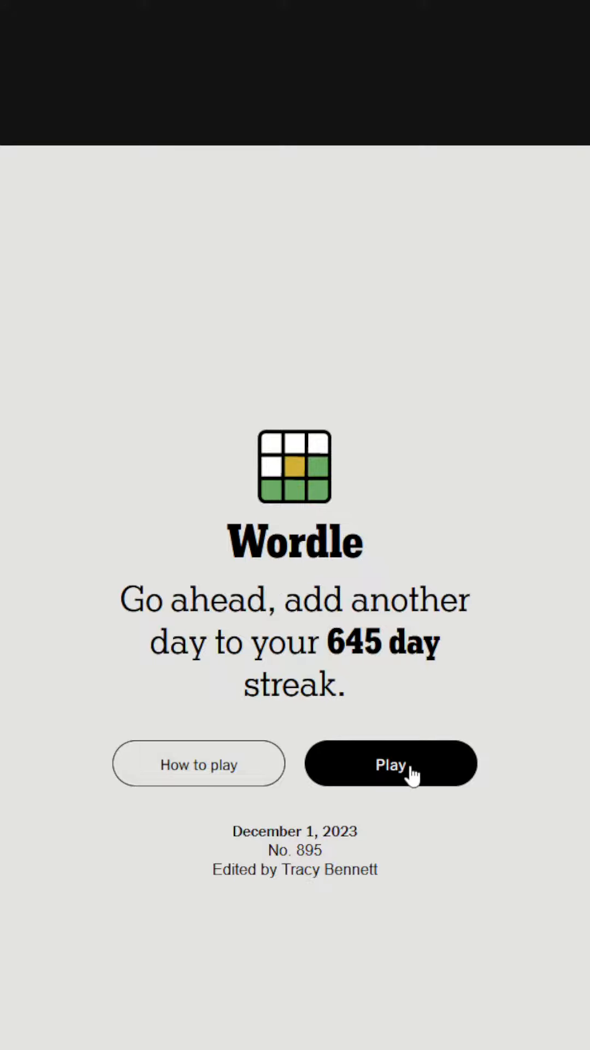
# Step: Start Wordle puzzle No. 895 and enter RESIN in the first row
pyautogui.click(391, 763)
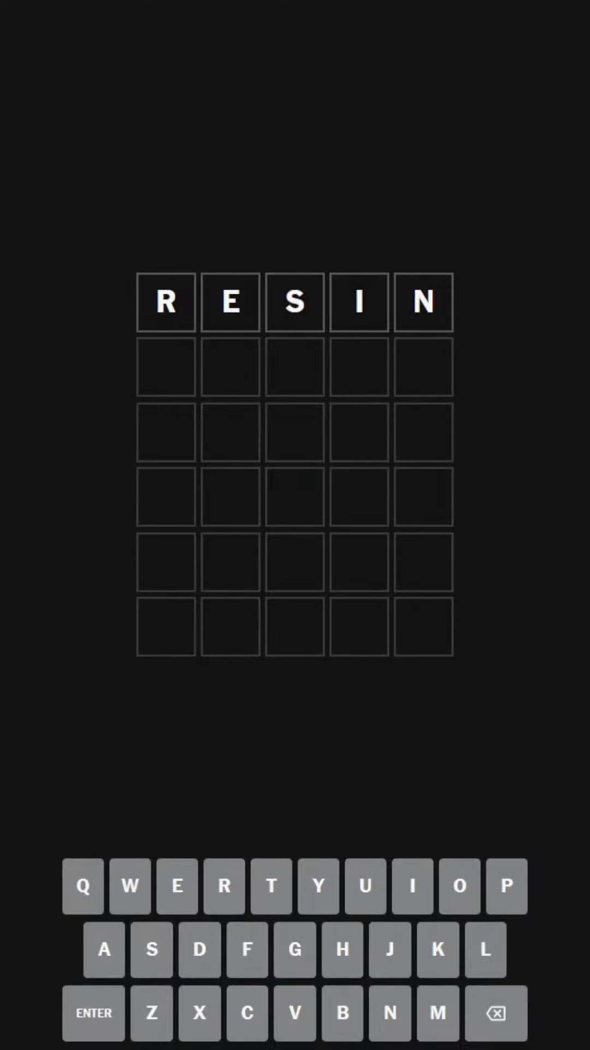
# Step: Submit RESIN as guess one: E misplaced, N correct, R, S, I absent
pyautogui.click(93, 1011)
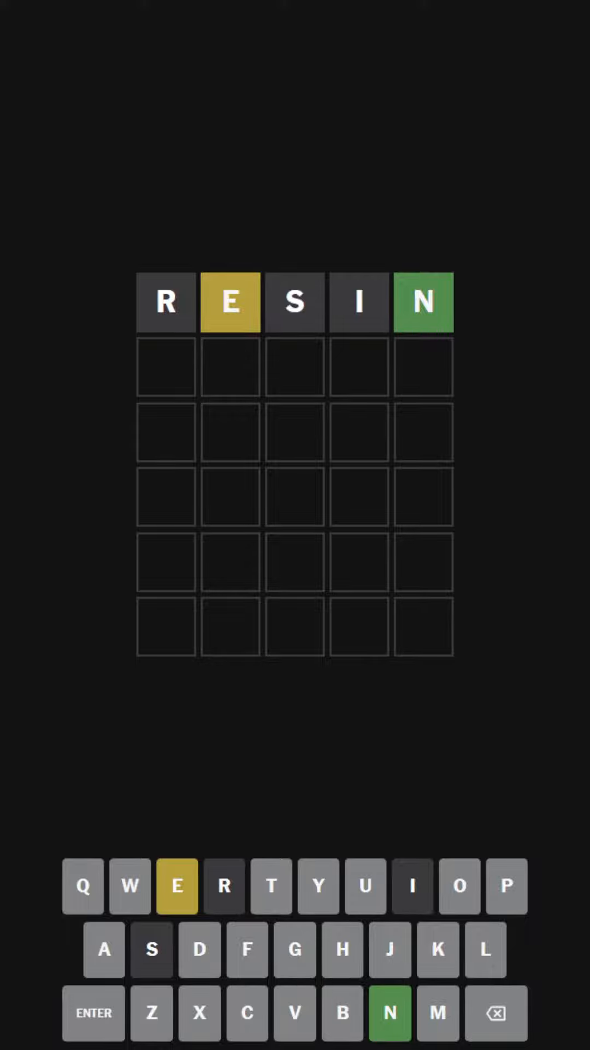
pyautogui.click(199, 1012)
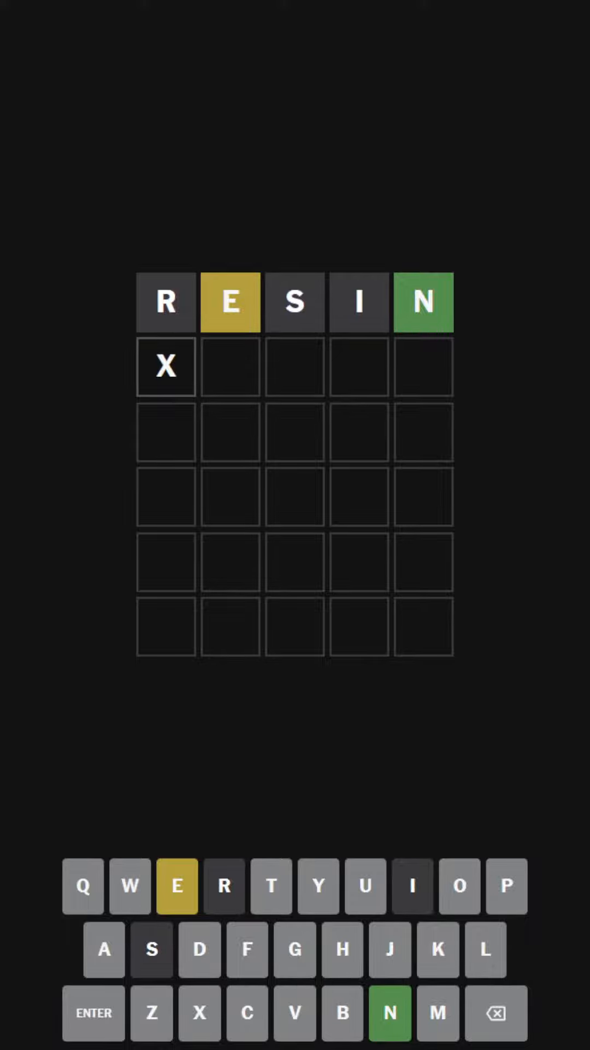
# Step: Clear the stray X and submit CLEAN: E and A misplaced, N correct
pyautogui.click(494, 1011)
pyautogui.write('CLEAN')
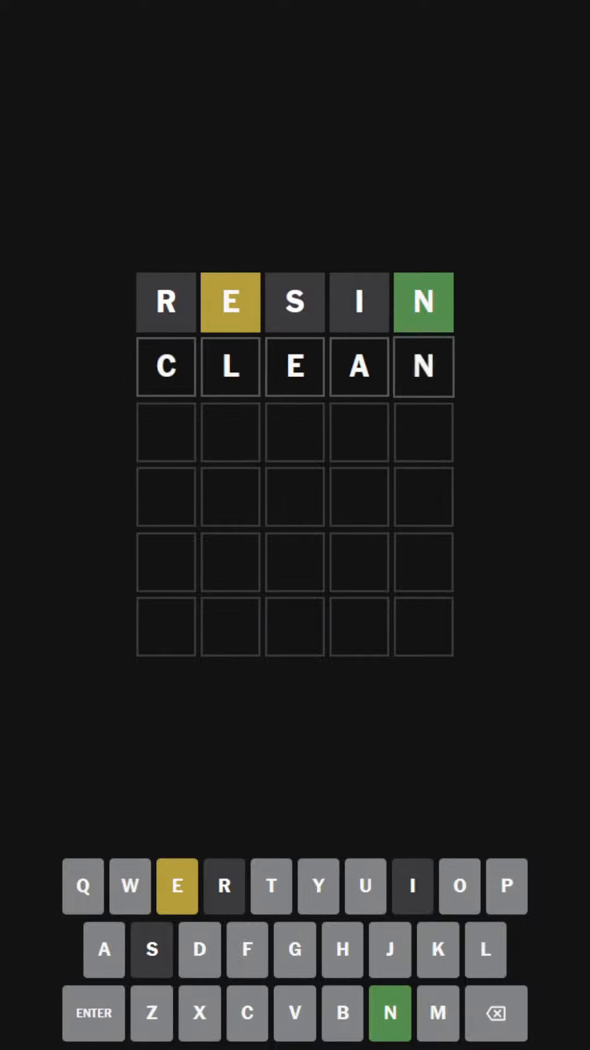
pyautogui.click(93, 1012)
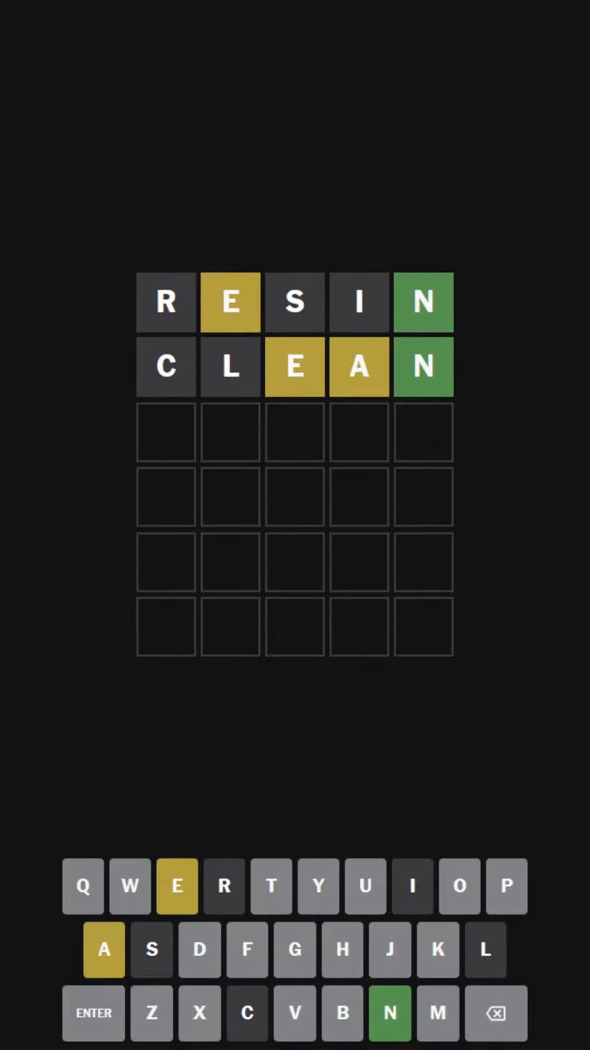
# Step: Submit TAKEN as the third guess, solving the puzzle with all green
pyautogui.click(199, 1011)
pyautogui.write('TAKE')
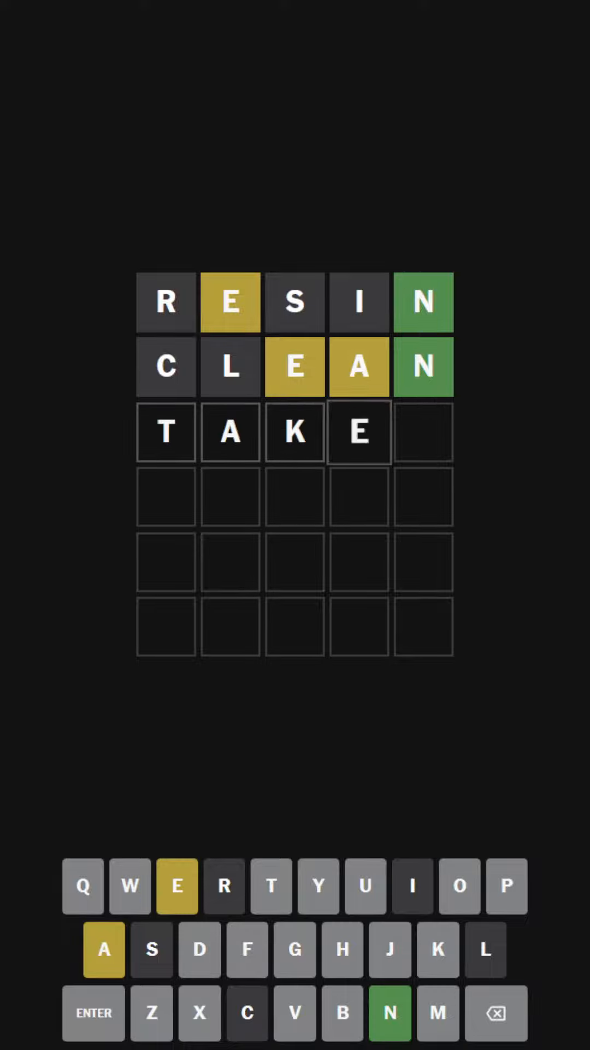
pyautogui.click(94, 1013)
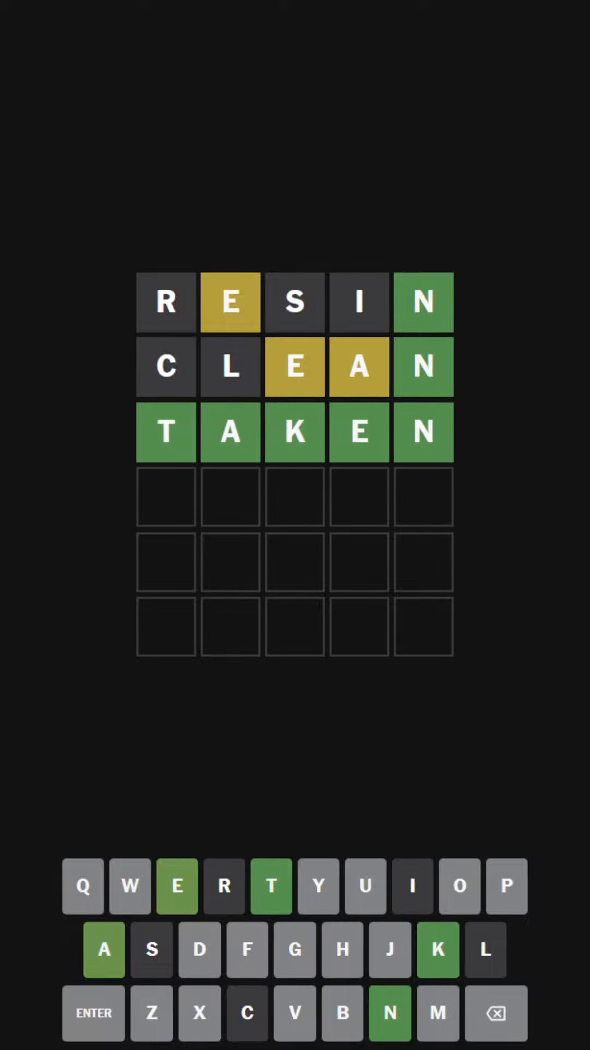